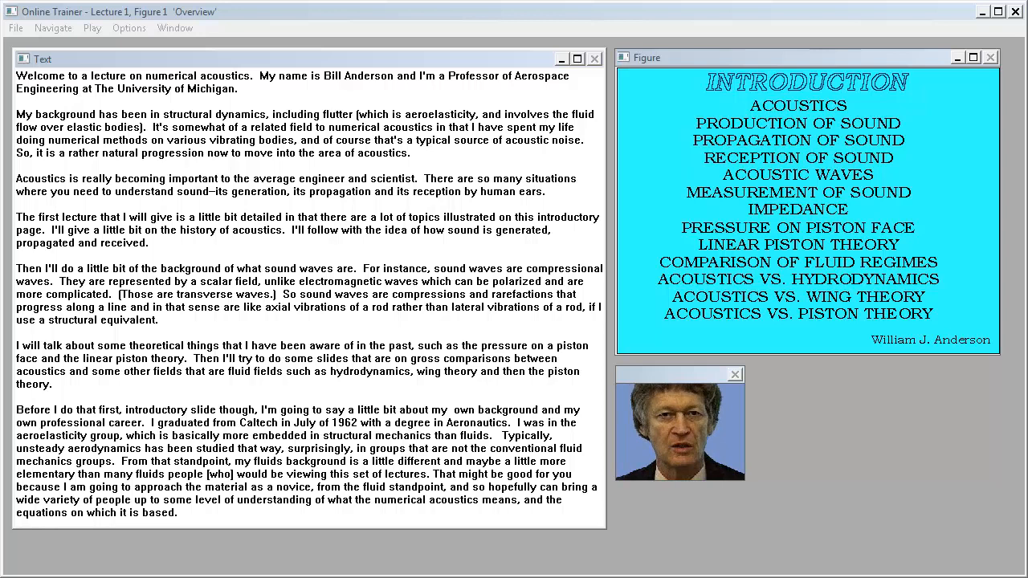
Step: Close the lecturer video window, leaving only the transcript and Introduction slide
{"action": "left_click", "coordinate": [734, 374]}
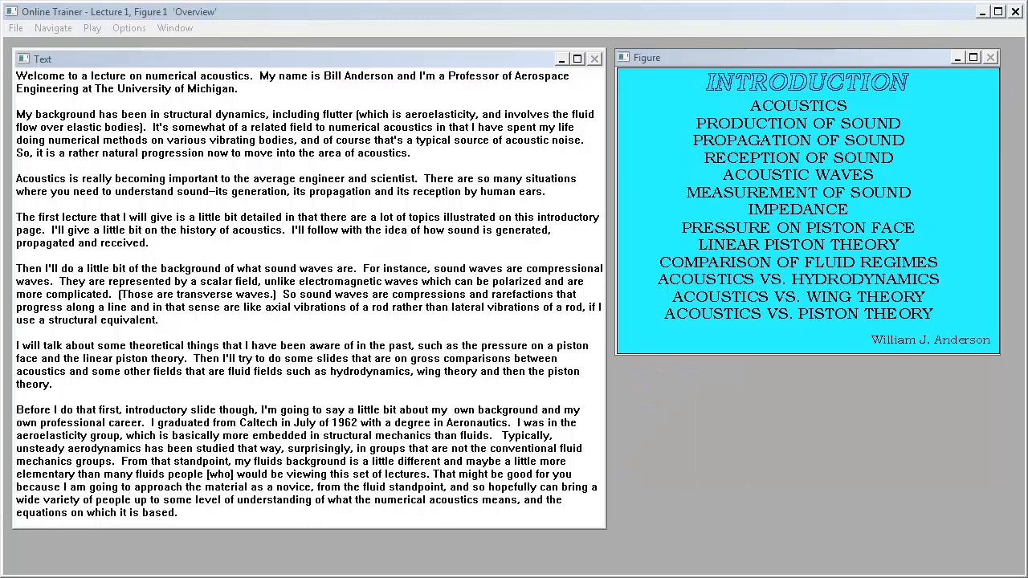
Step: Scroll the transcript down to the lecturer's Wright-Patterson background
{"action": "scroll", "scroll_direction": "down", "scroll_amount": 3}
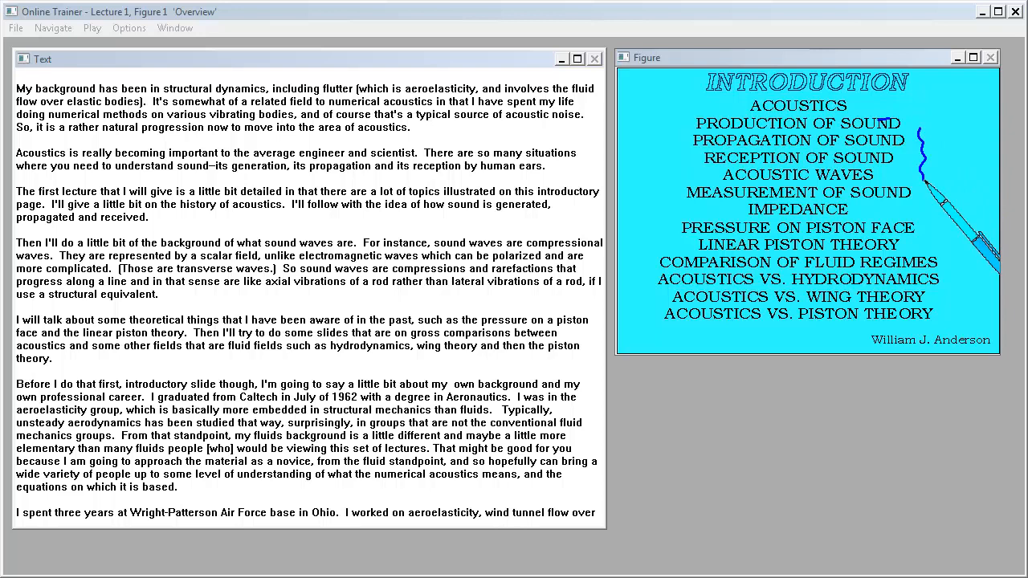
Step: Scroll the transcript further down to the University of Michigan 1965 passage
{"action": "scroll", "scroll_direction": "down", "scroll_amount": 3}
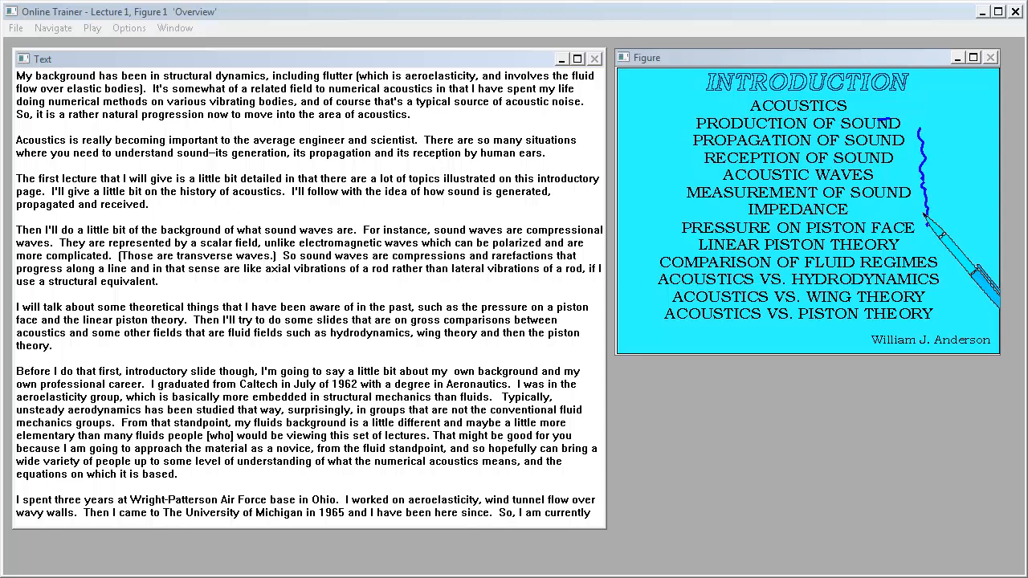
{"action": "scroll", "scroll_direction": "down", "scroll_amount": 3}
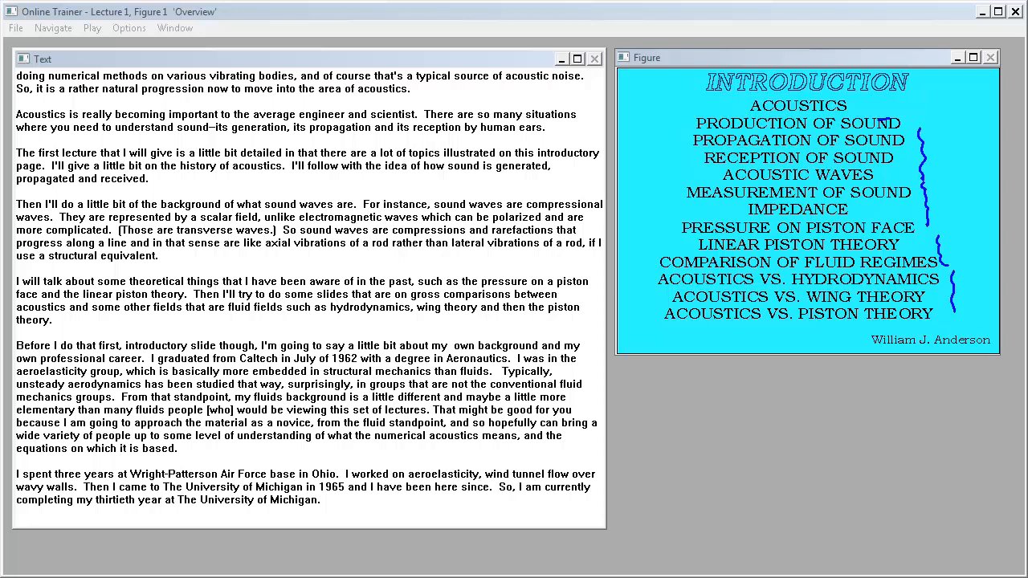
{"action": "scroll", "scroll_direction": "down", "scroll_amount": 3}
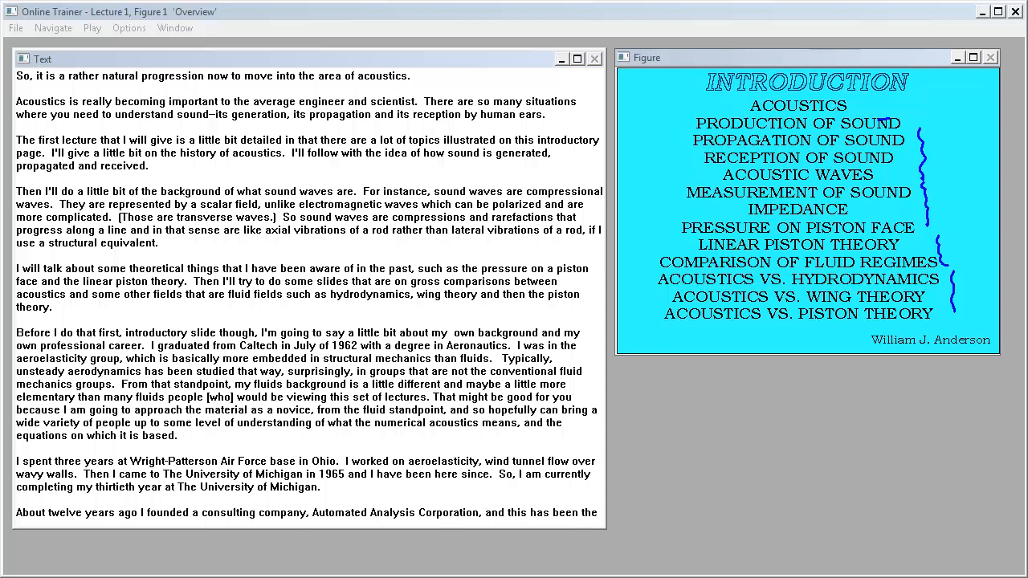
{"action": "scroll", "scroll_direction": "down", "scroll_amount": 3}
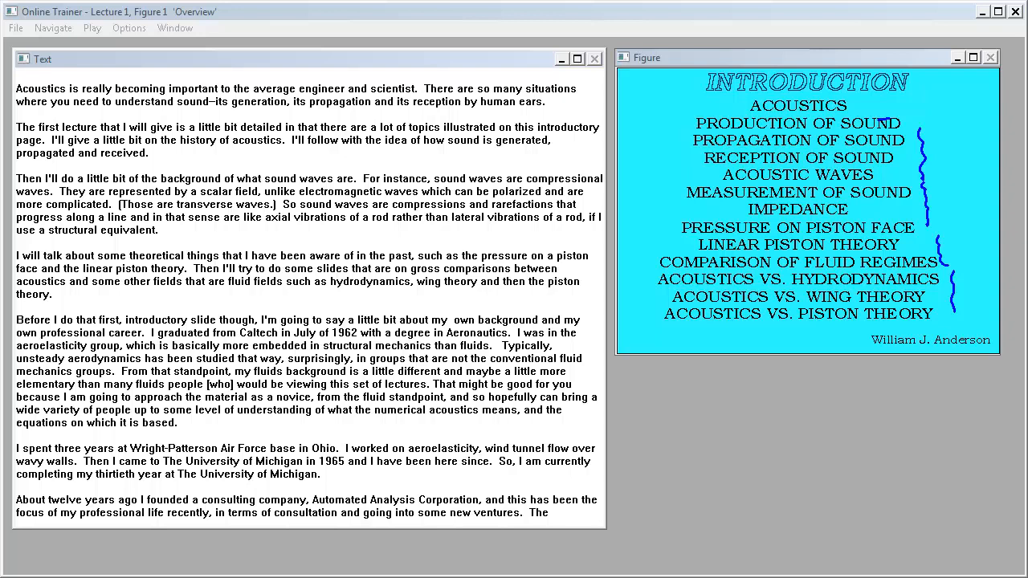
{"action": "scroll", "scroll_direction": "down", "scroll_amount": 3}
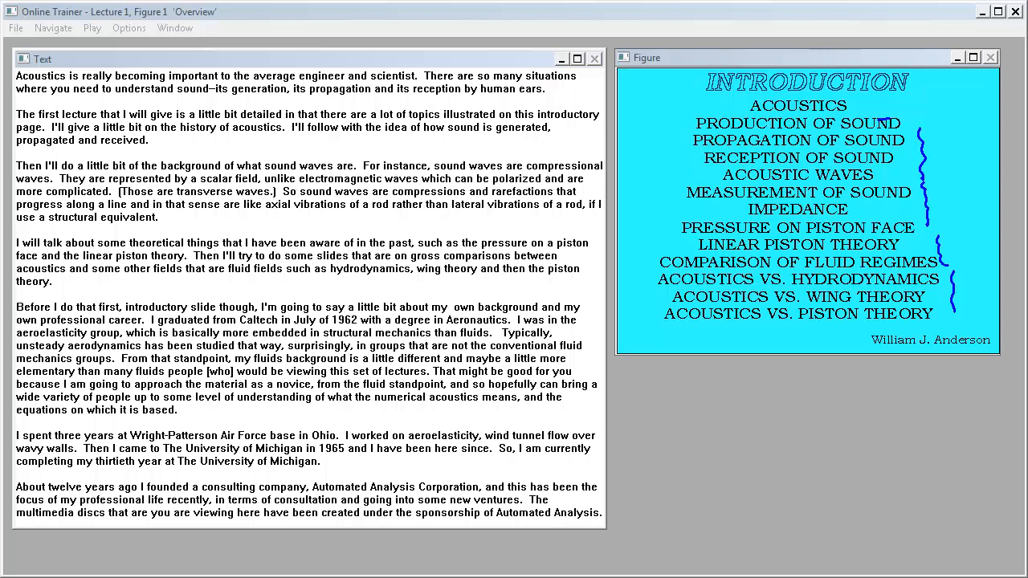
{"action": "scroll", "scroll_direction": "down", "scroll_amount": 3}
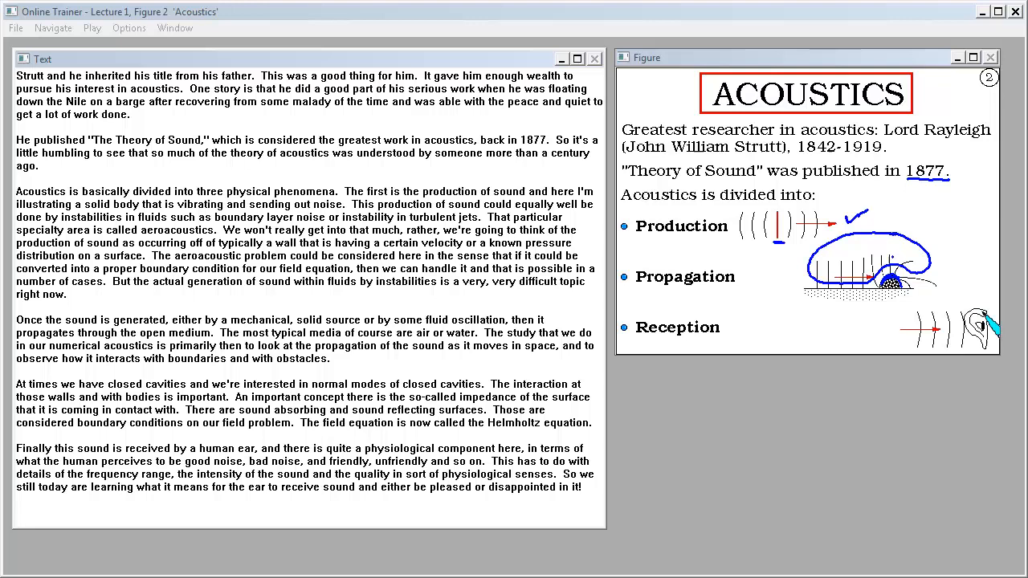
{"action": "mouse_move", "coordinate": [982, 332]}
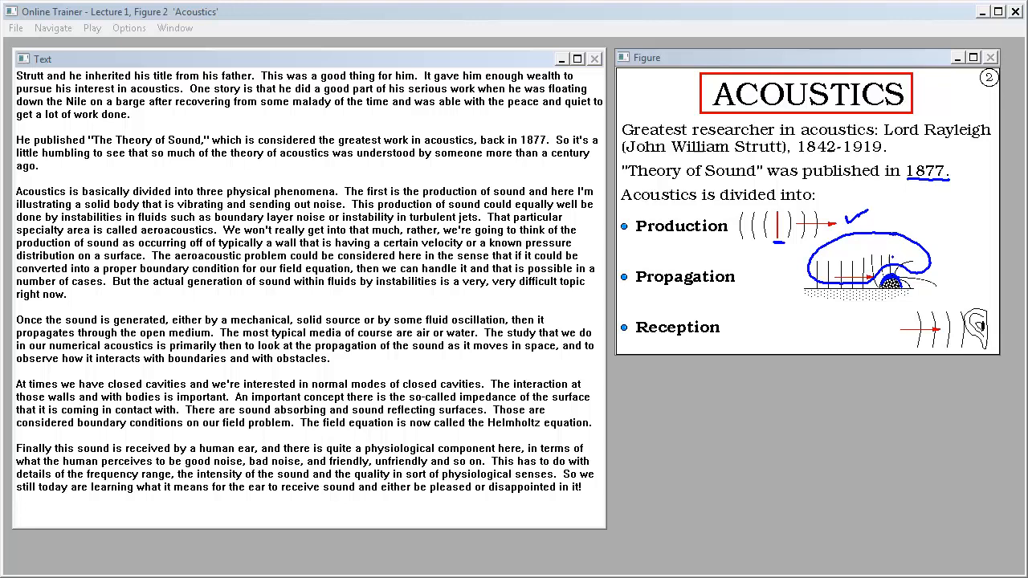
{"action": "mouse_move", "coordinate": [983, 328]}
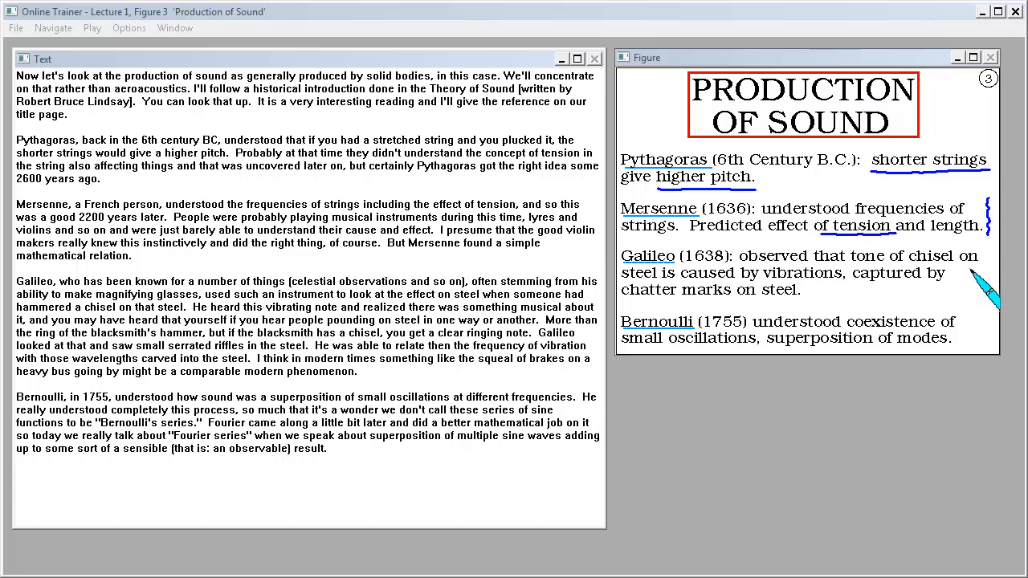
{"action": "mouse_move", "coordinate": [979, 308]}
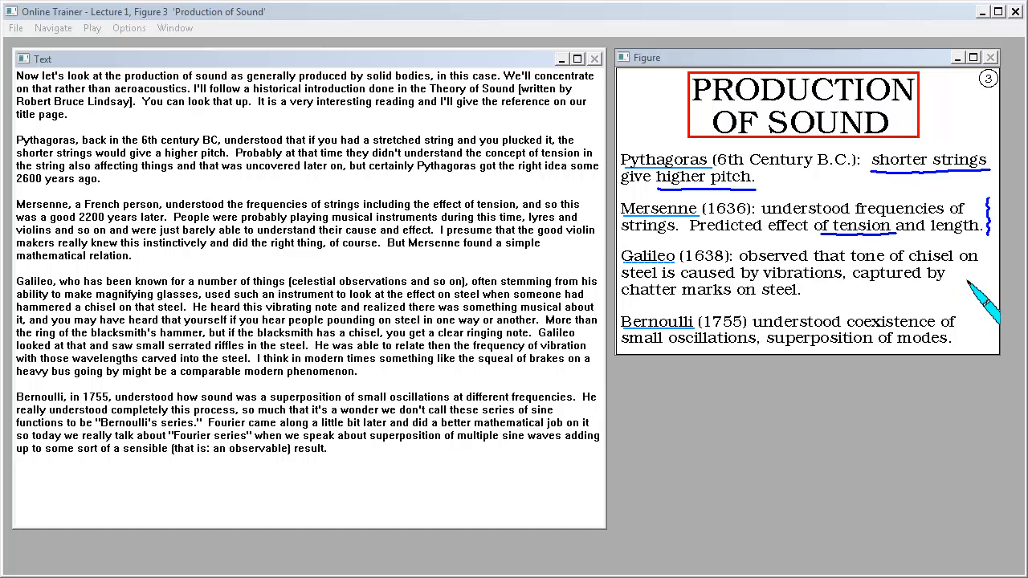
{"action": "mouse_move", "coordinate": [979, 313]}
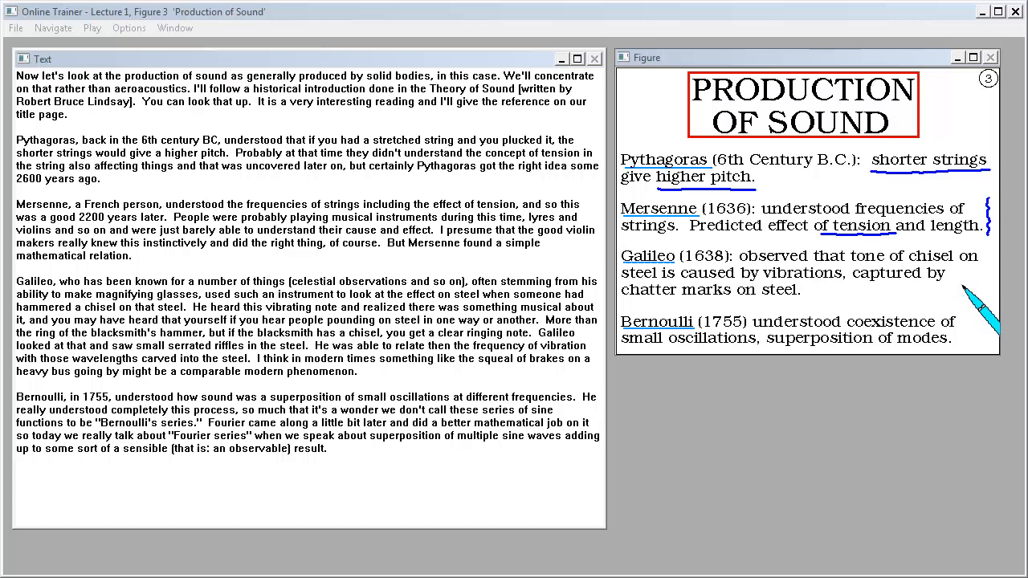
{"action": "mouse_move", "coordinate": [976, 318]}
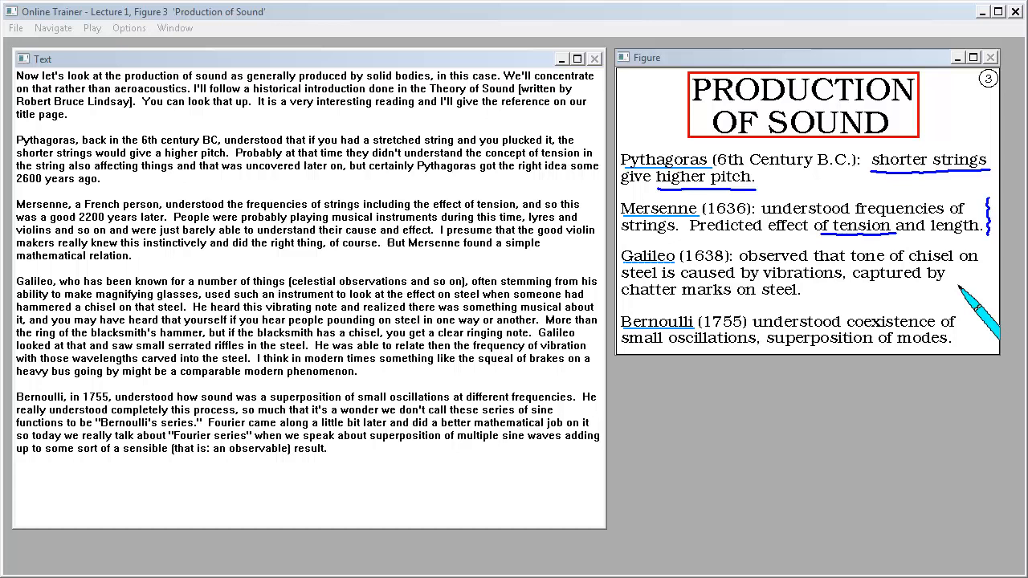
{"action": "mouse_move", "coordinate": [986, 345]}
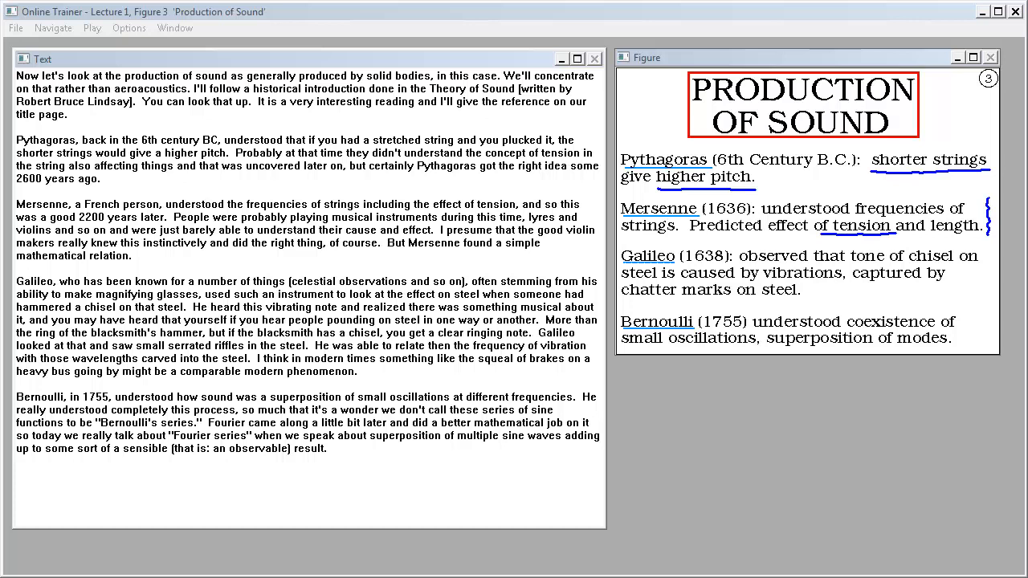
{"action": "mouse_move", "coordinate": [977, 354]}
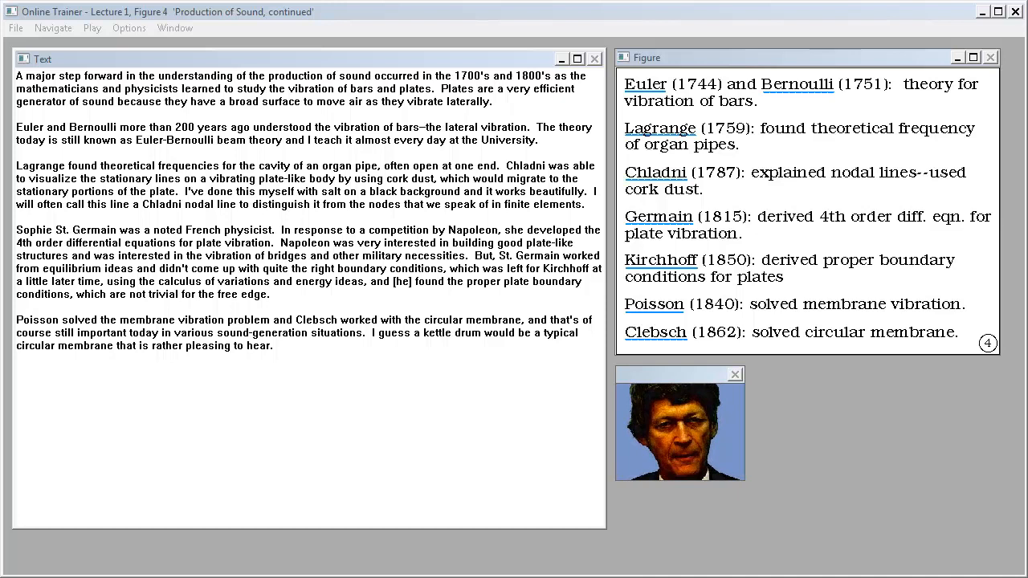
Step: Close the lecturer video window over the Propagation of Sound figure
{"action": "left_click", "coordinate": [734, 373]}
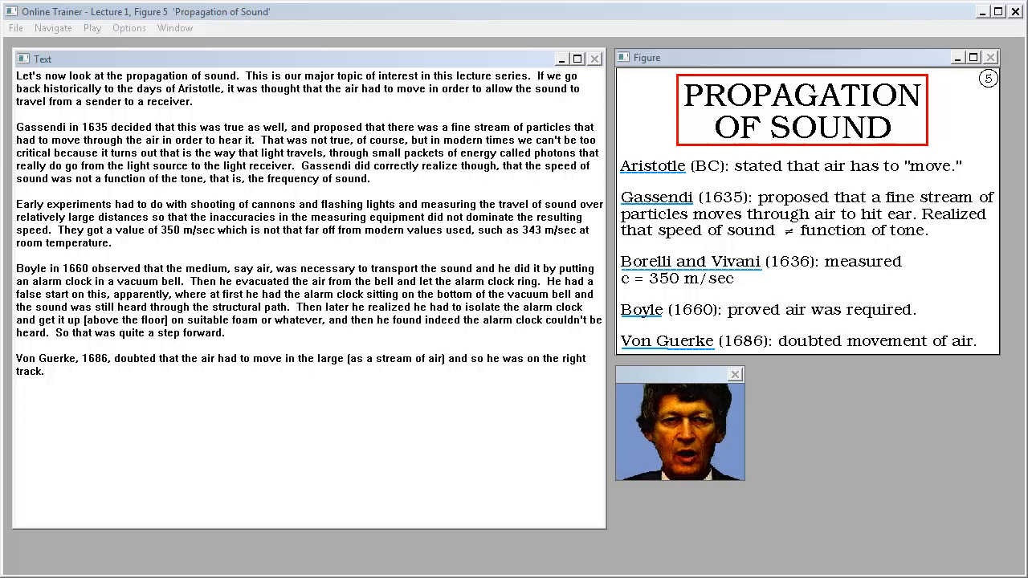
Step: Close the lecturer video again, leaving the Propagation of Sound transcript and figure
{"action": "left_click", "coordinate": [735, 372]}
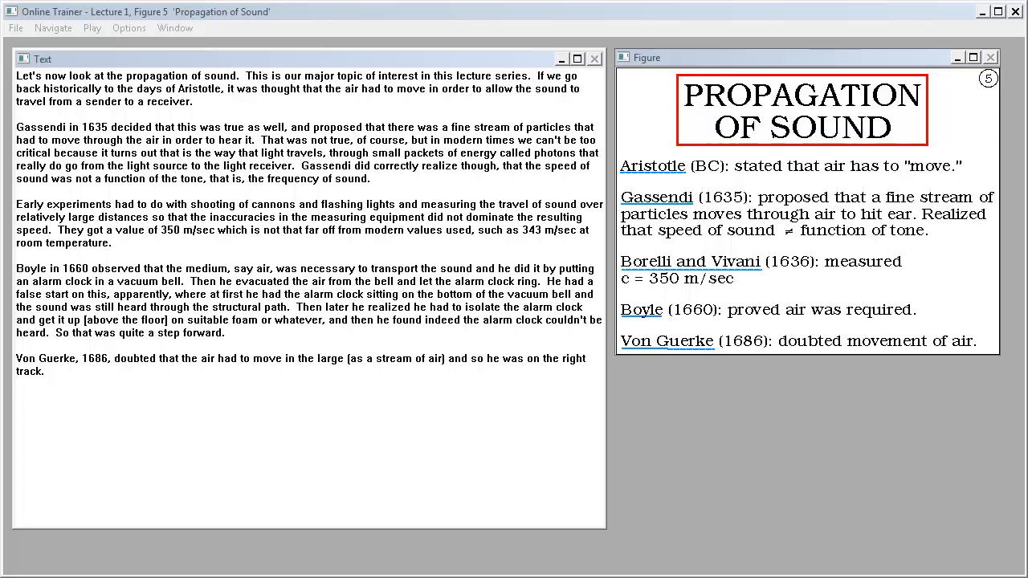
{"action": "mouse_move", "coordinate": [971, 189]}
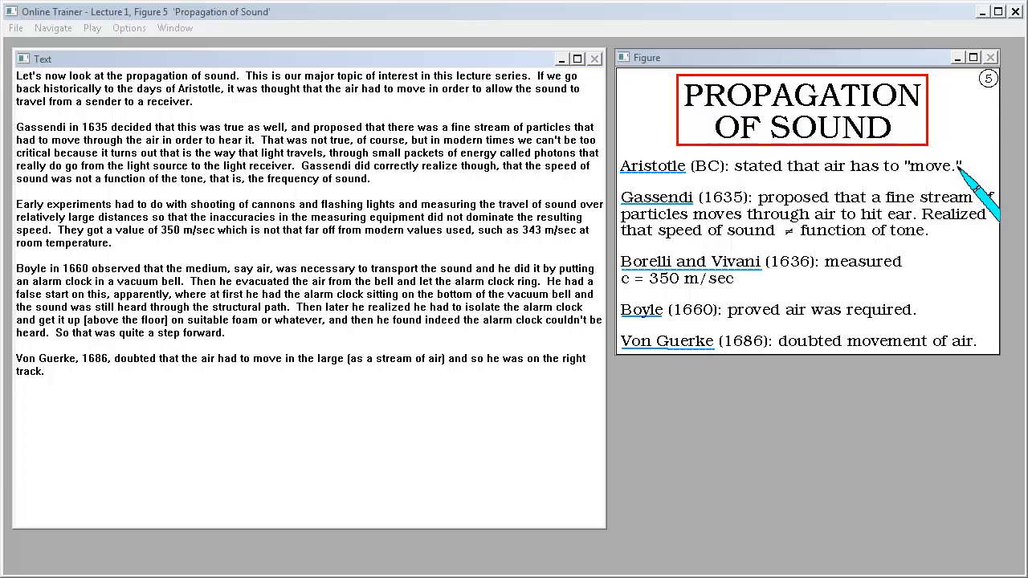
{"action": "mouse_move", "coordinate": [960, 173]}
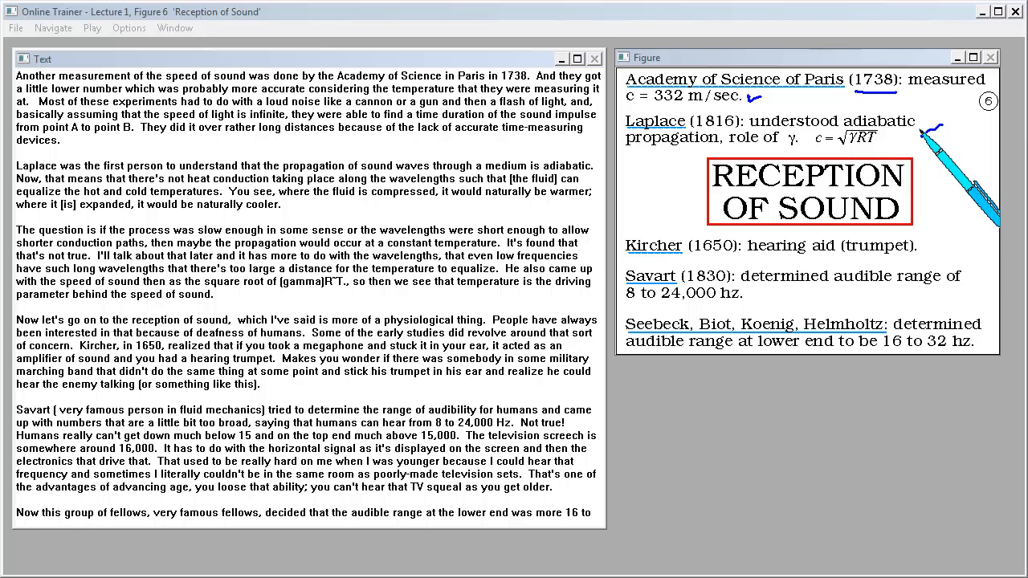
Step: Scroll the transcript down to the audible-range findings
{"action": "scroll", "scroll_direction": "down", "scroll_amount": 3}
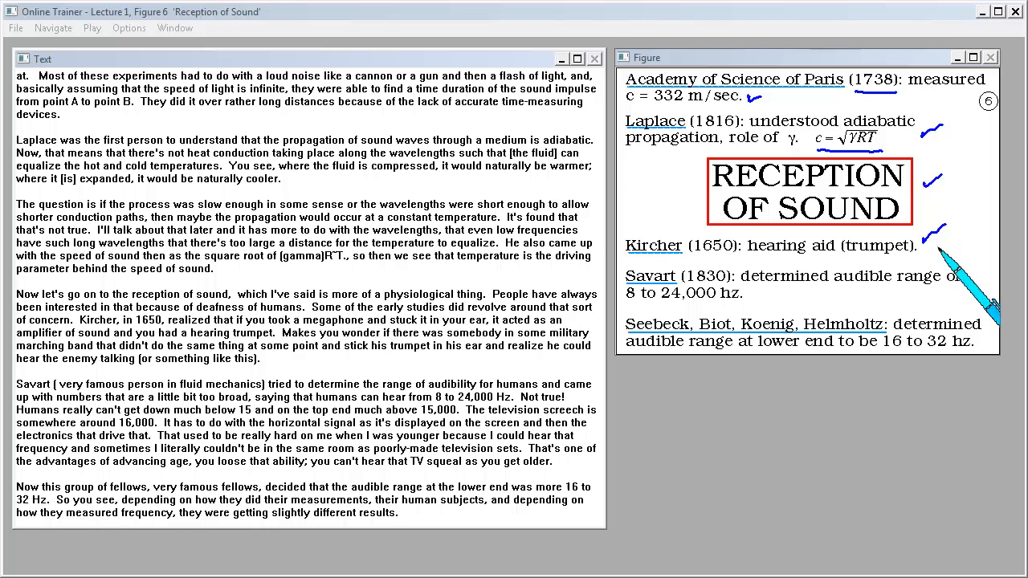
{"action": "mouse_move", "coordinate": [963, 273]}
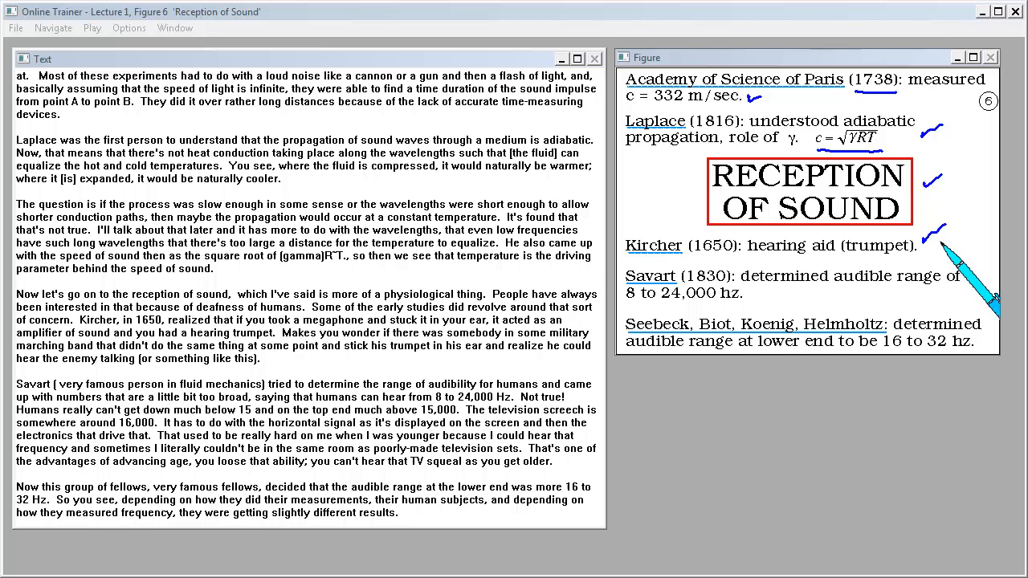
{"action": "mouse_move", "coordinate": [960, 265]}
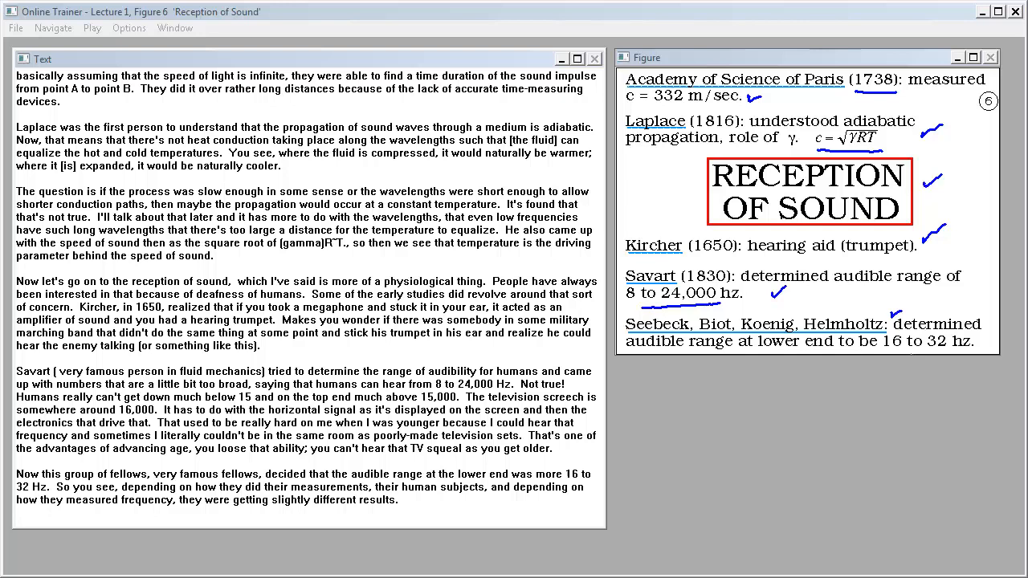
Step: Underline the '8 to 24,000 hz' audible range on the Reception of Sound figure
{"action": "left_click_drag", "start_coordinate": [880, 351], "coordinate": [971, 352]}
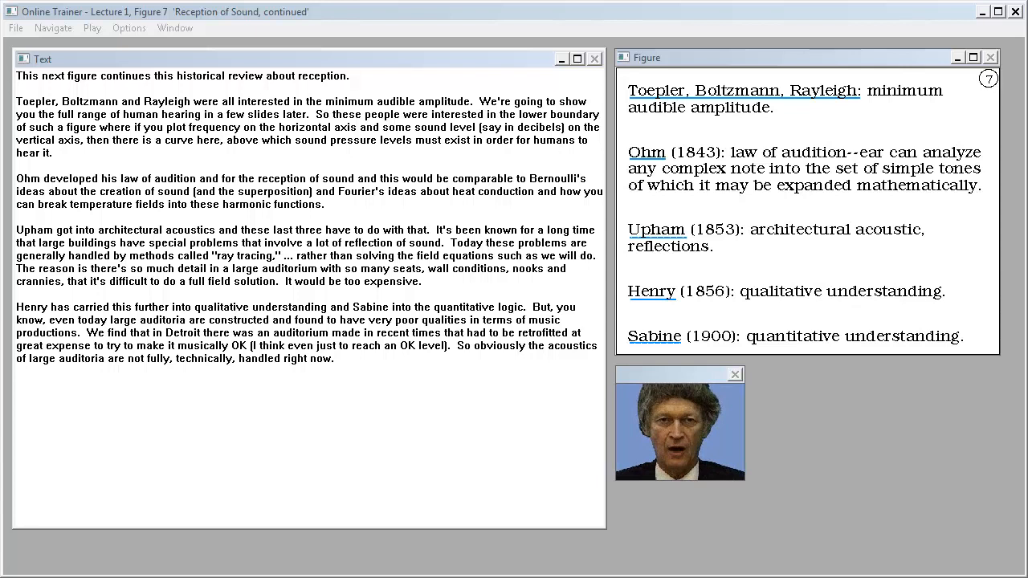
{"action": "left_click", "coordinate": [735, 374]}
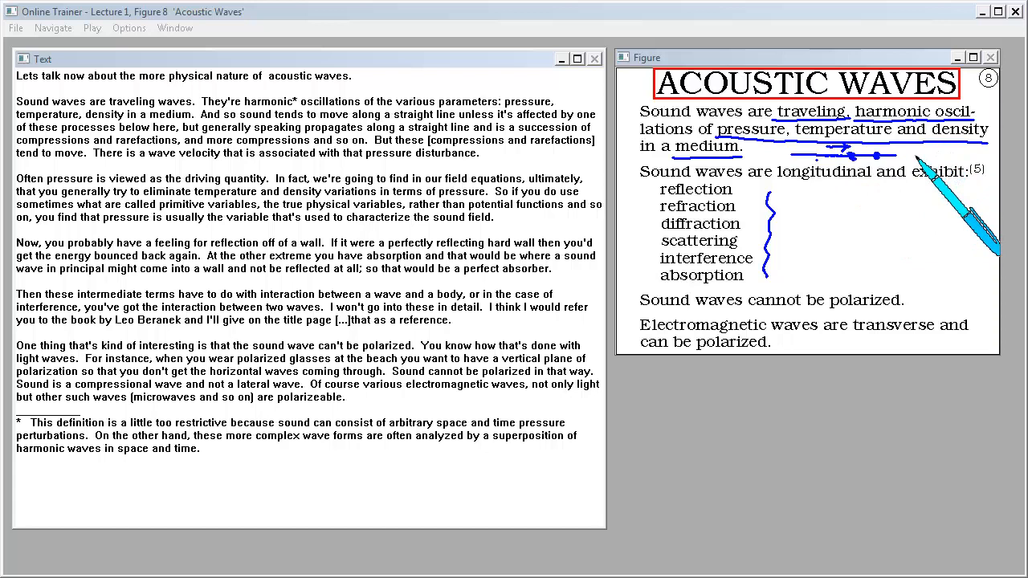
{"action": "mouse_move", "coordinate": [787, 129]}
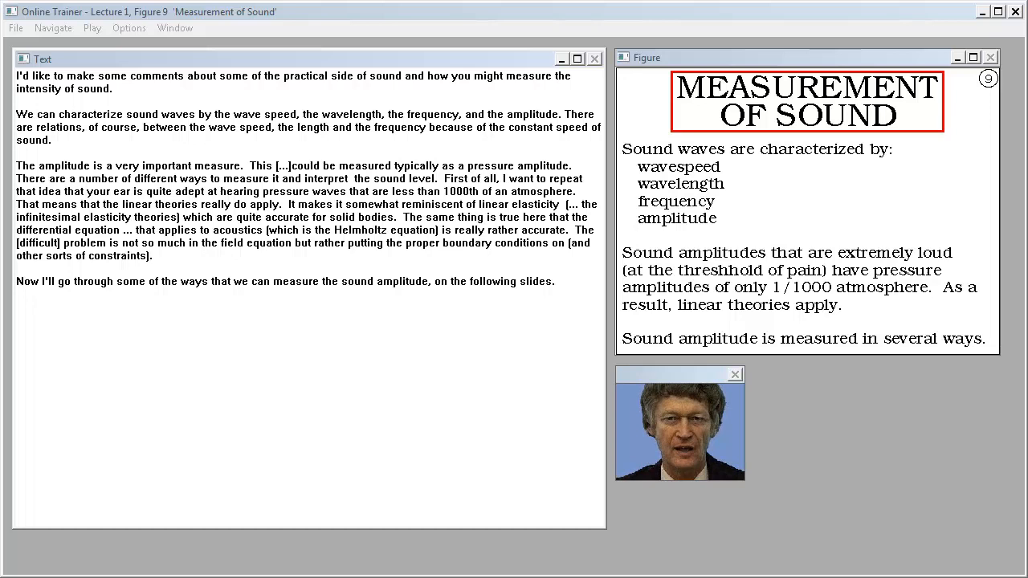
Step: Close the lecturer video window over the Sound Pressure Level figure
{"action": "left_click", "coordinate": [735, 372]}
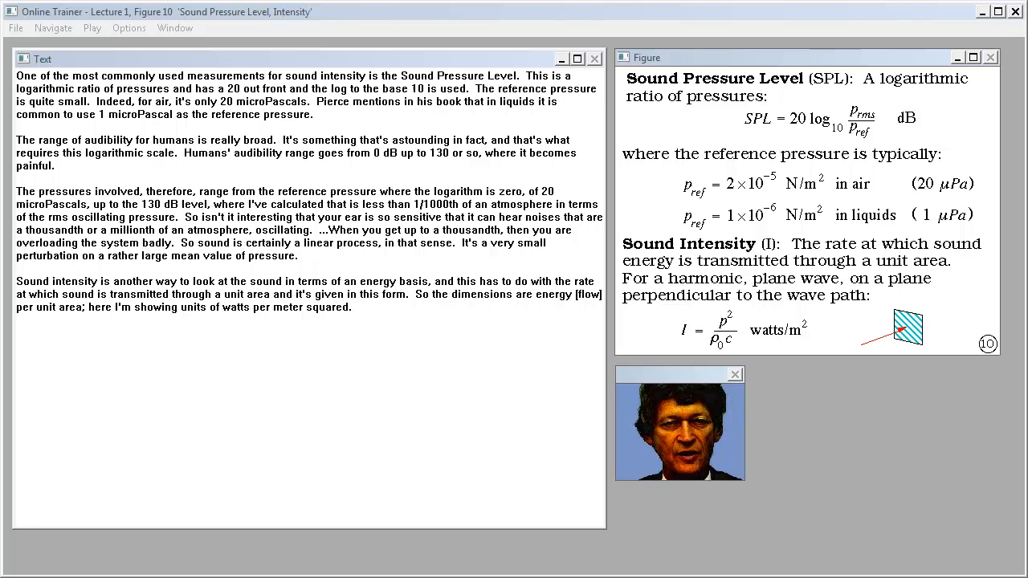
Step: Close the lecturer video and underline the 20 log factor in the SPL formula
{"action": "left_click", "coordinate": [734, 374]}
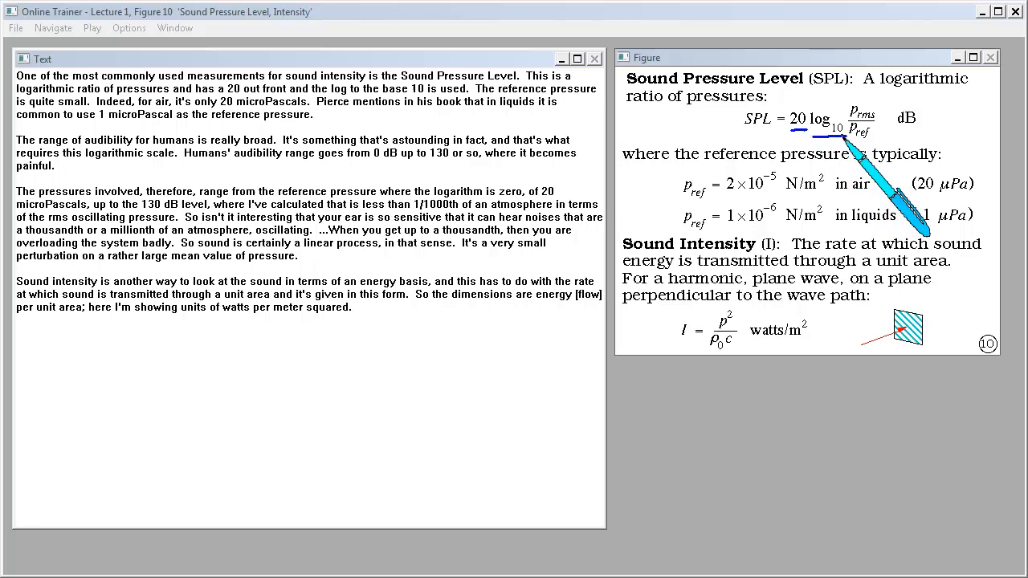
{"action": "left_click_drag", "start_coordinate": [859, 132], "coordinate": [963, 193]}
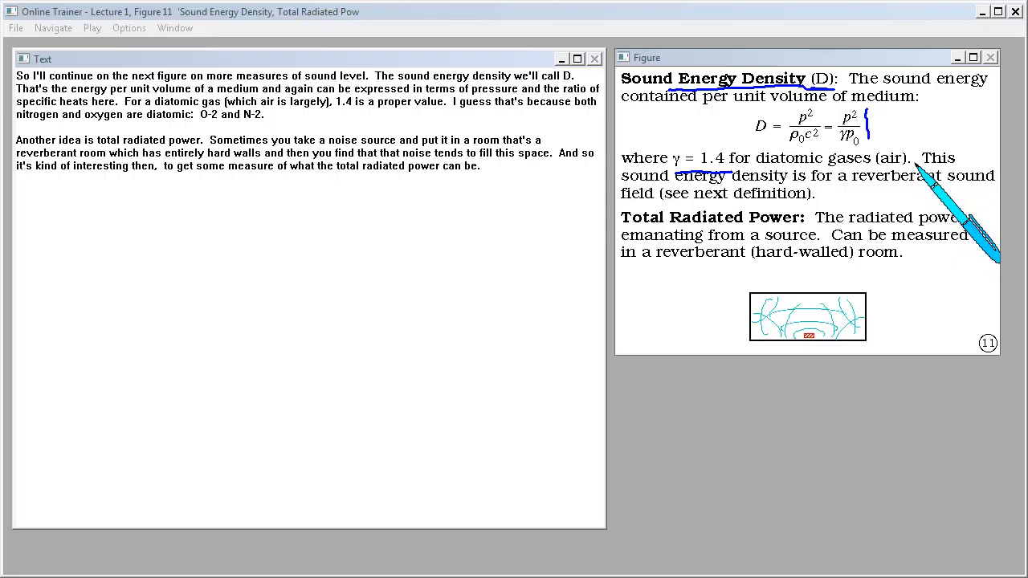
{"action": "mouse_move", "coordinate": [907, 329]}
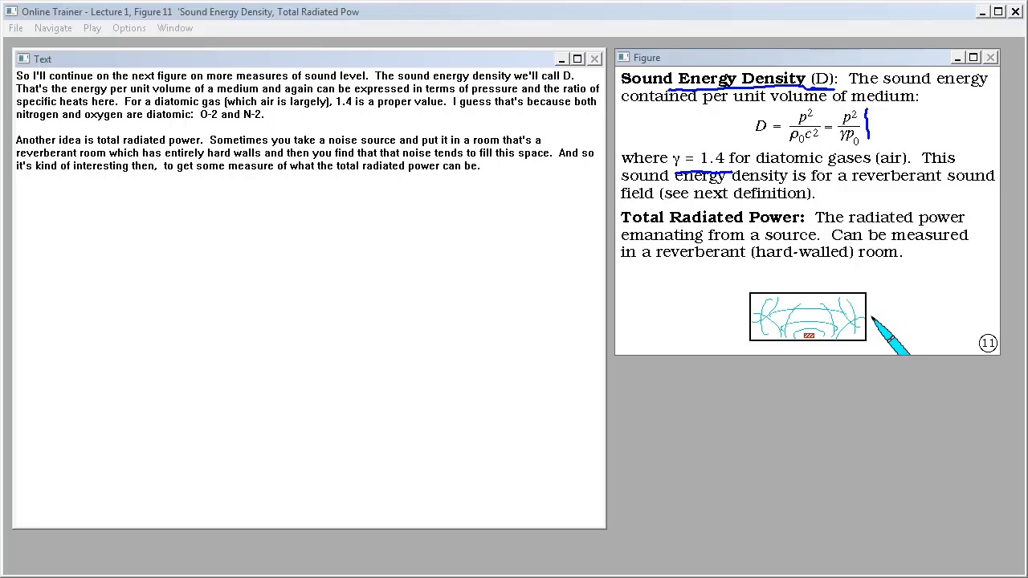
{"action": "mouse_move", "coordinate": [880, 324]}
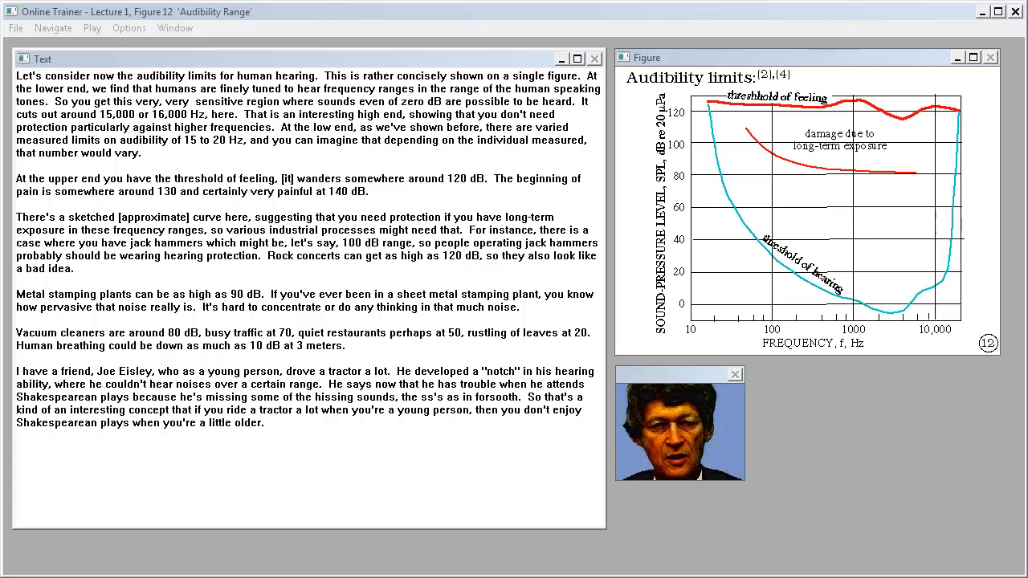
Step: Close the lecturer video, leaving the Audibility Range transcript and threshold plot
{"action": "left_click", "coordinate": [734, 373]}
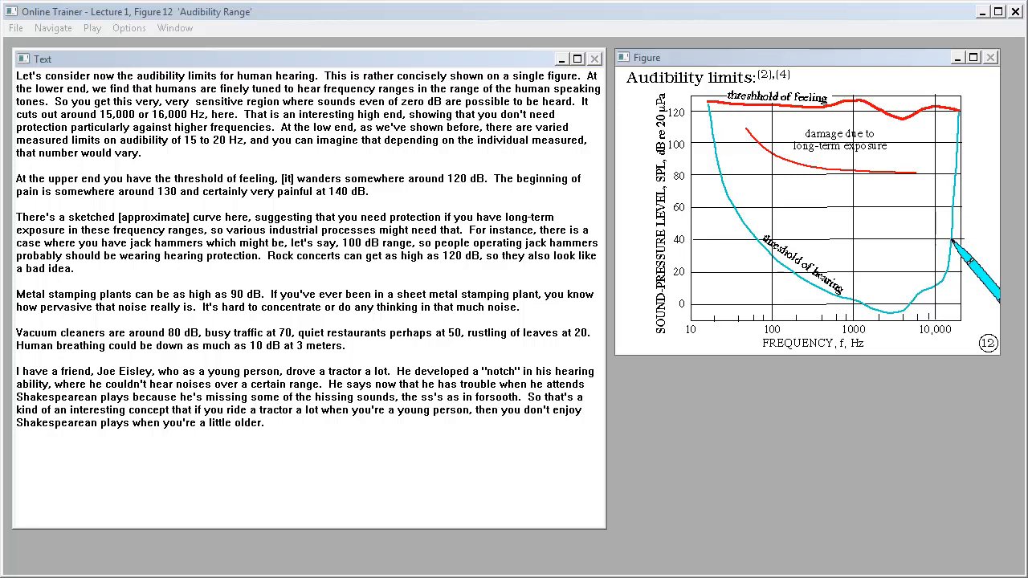
{"action": "mouse_move", "coordinate": [873, 335]}
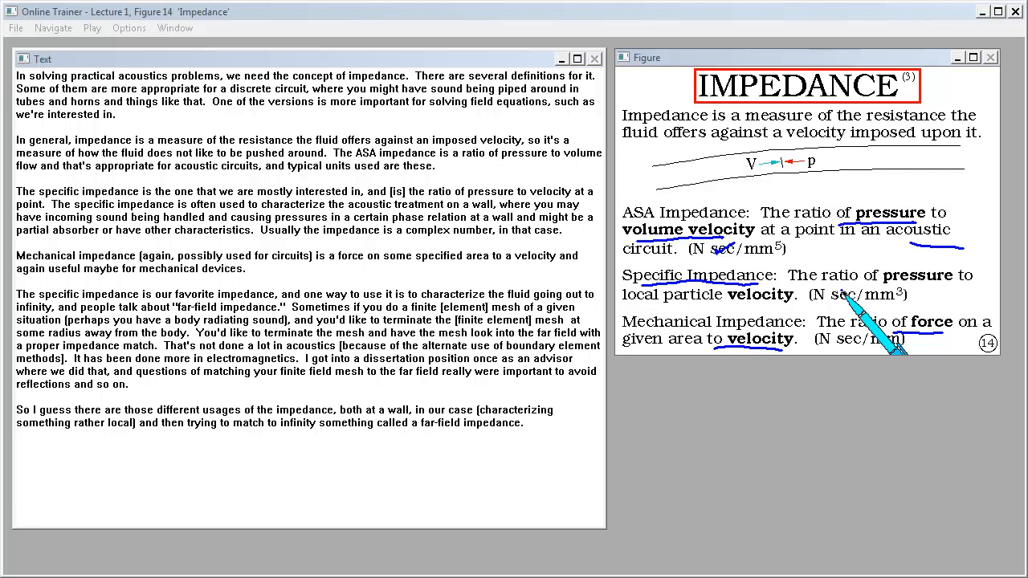
{"action": "mouse_move", "coordinate": [859, 313]}
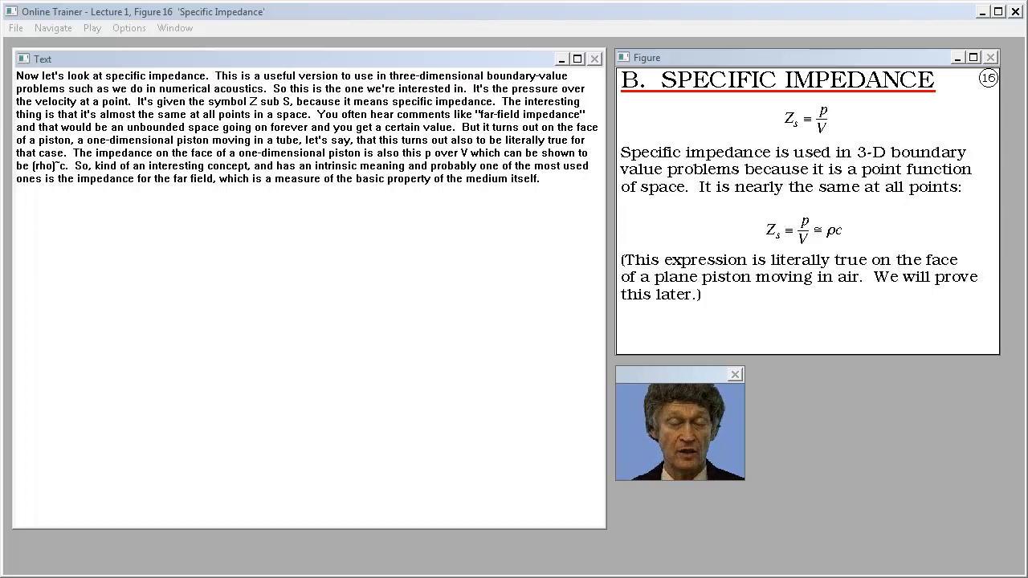
Step: Advance the lecture to Figure 16, 'Specific Impedance', with its narration text
{"action": "left_click", "coordinate": [734, 374]}
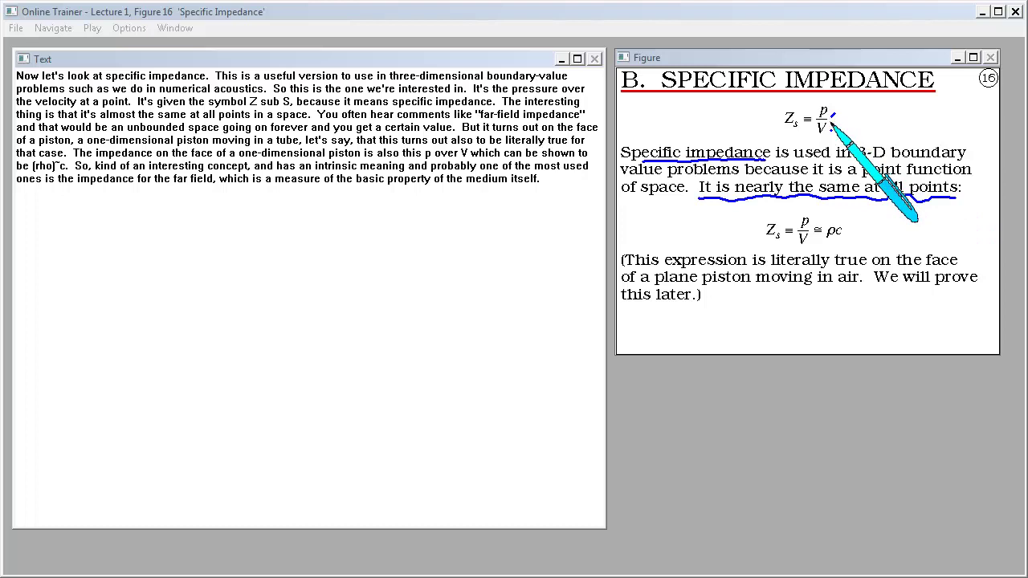
{"action": "mouse_move", "coordinate": [883, 289]}
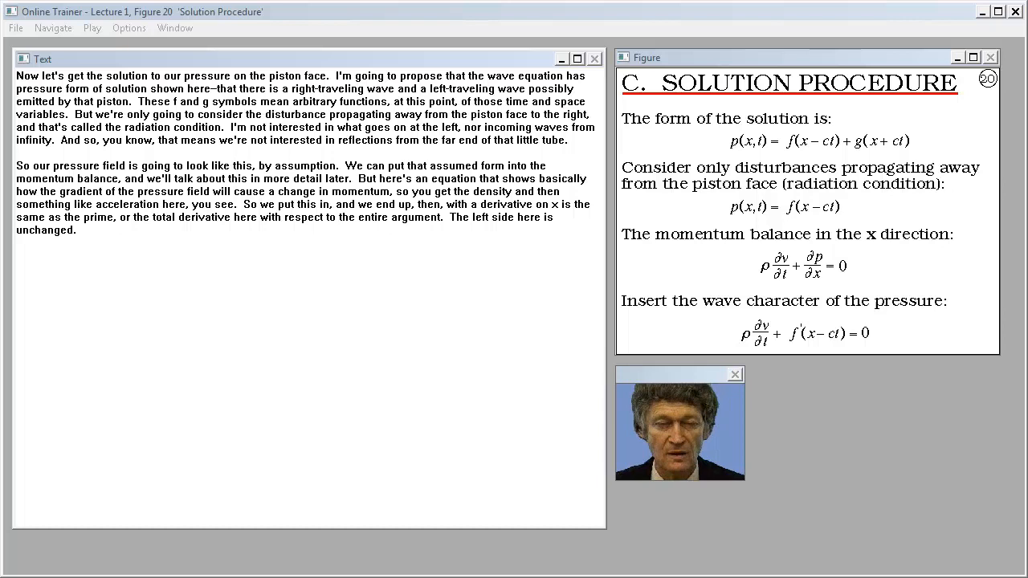
Step: Close the lecturer video and start marking up the Solution Procedure figure with the pen
{"action": "left_click", "coordinate": [736, 374]}
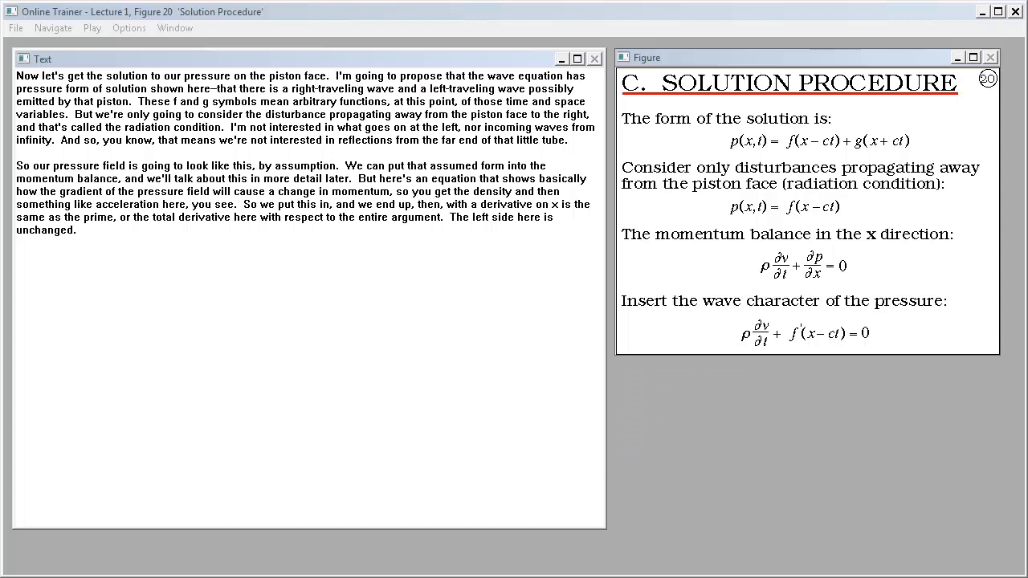
{"action": "left_click_drag", "start_coordinate": [995, 193], "coordinate": [923, 126]}
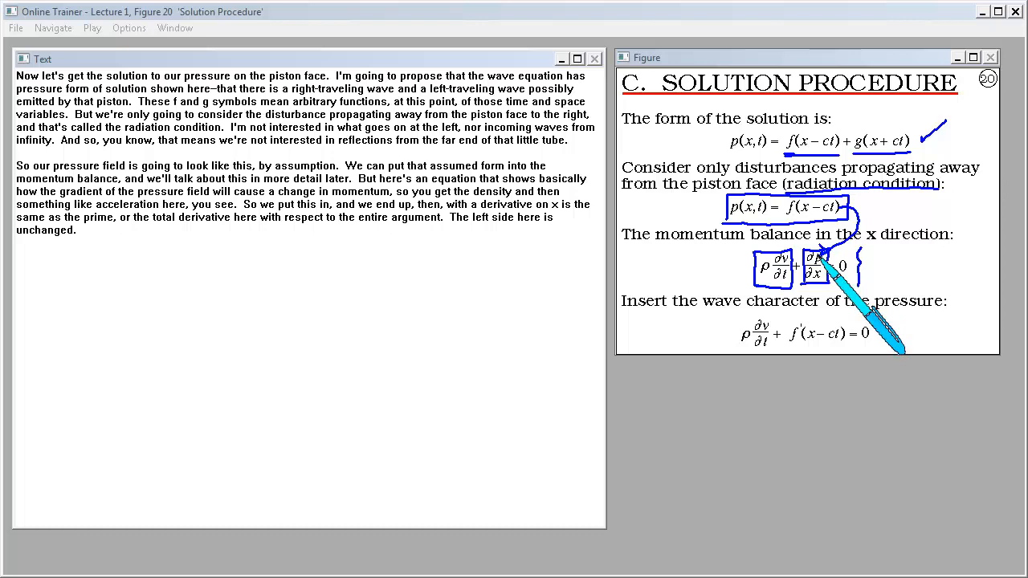
{"action": "mouse_move", "coordinate": [816, 347]}
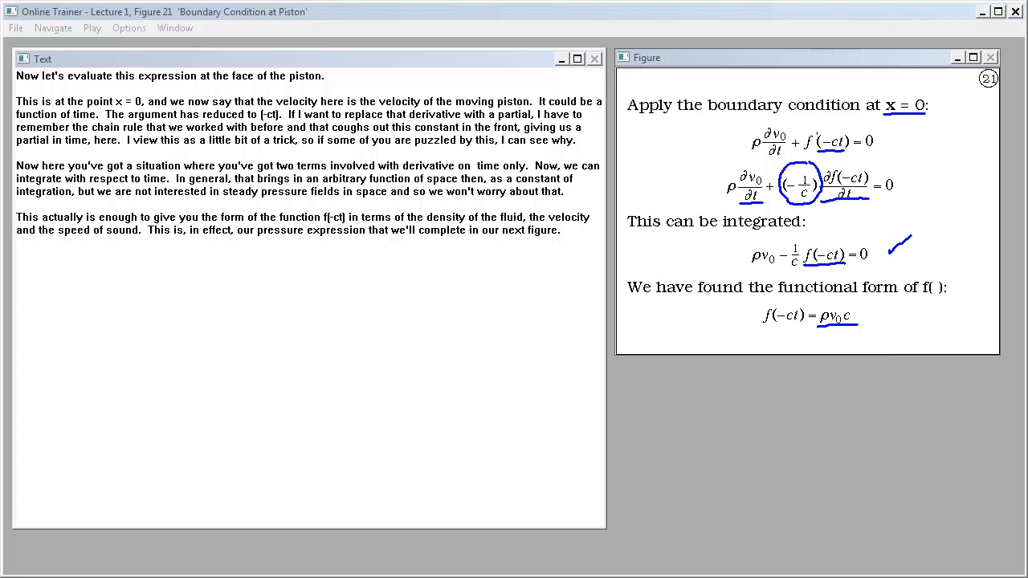
{"action": "mouse_move", "coordinate": [923, 324]}
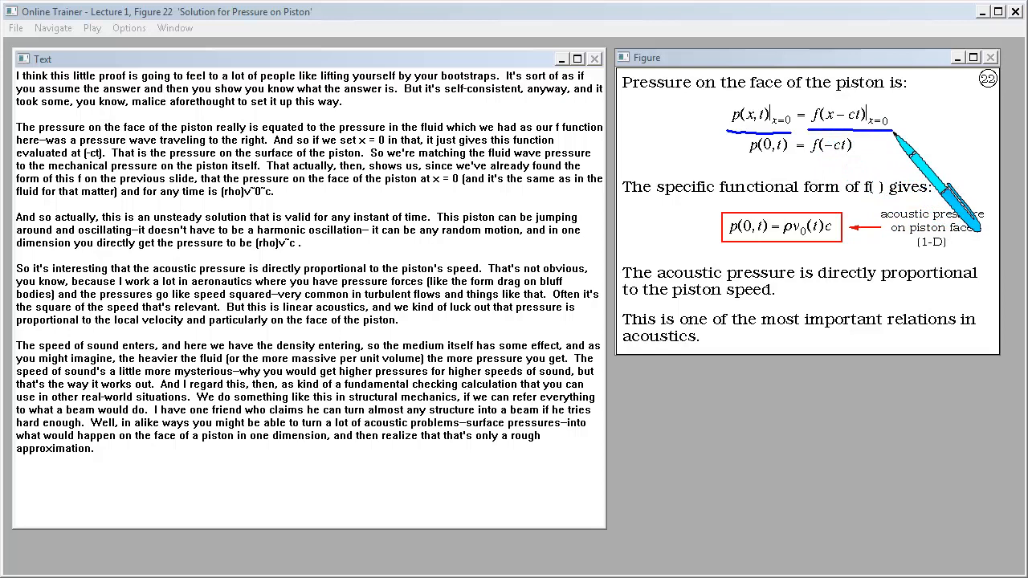
{"action": "mouse_move", "coordinate": [883, 179]}
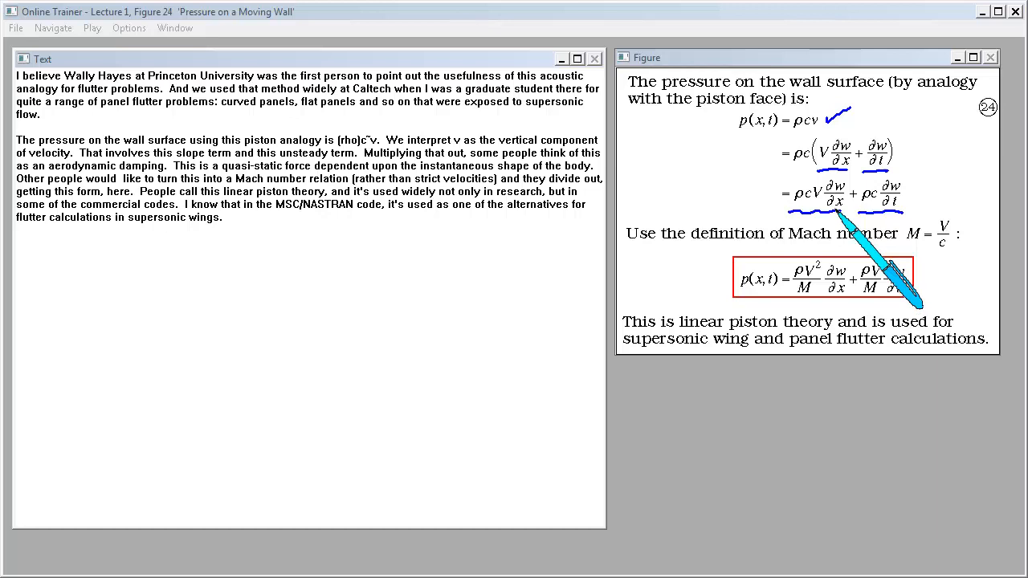
{"action": "mouse_move", "coordinate": [948, 338]}
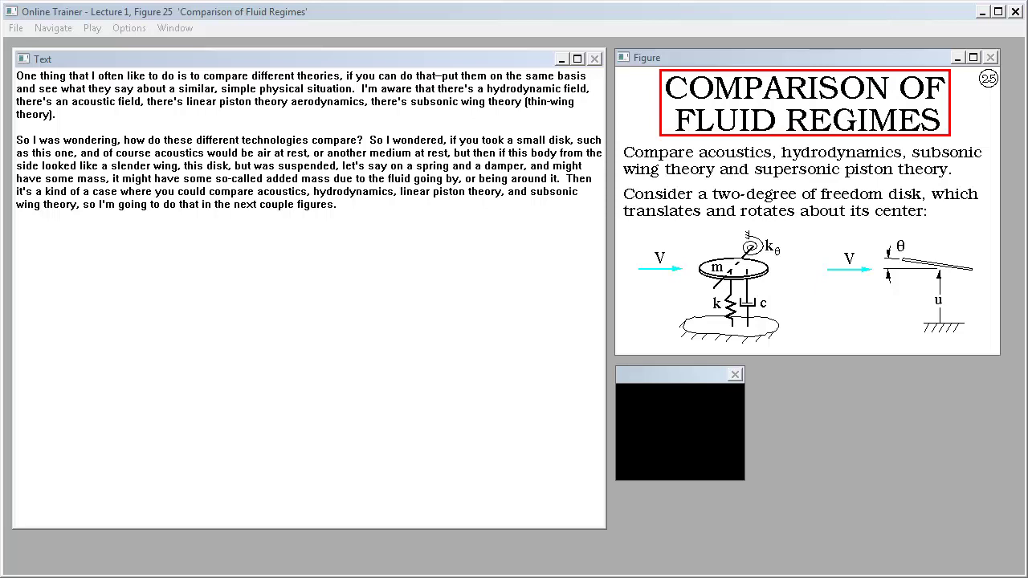
Step: Advance the lecture to the 'Comparison of Fluid Regimes' table figure
{"action": "left_click", "coordinate": [736, 374]}
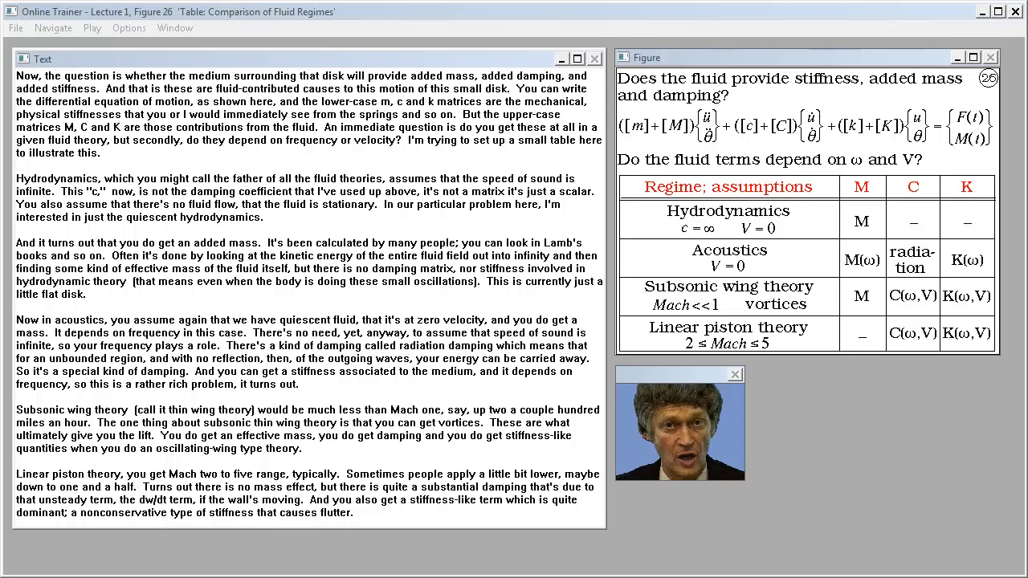
{"action": "left_click", "coordinate": [732, 374]}
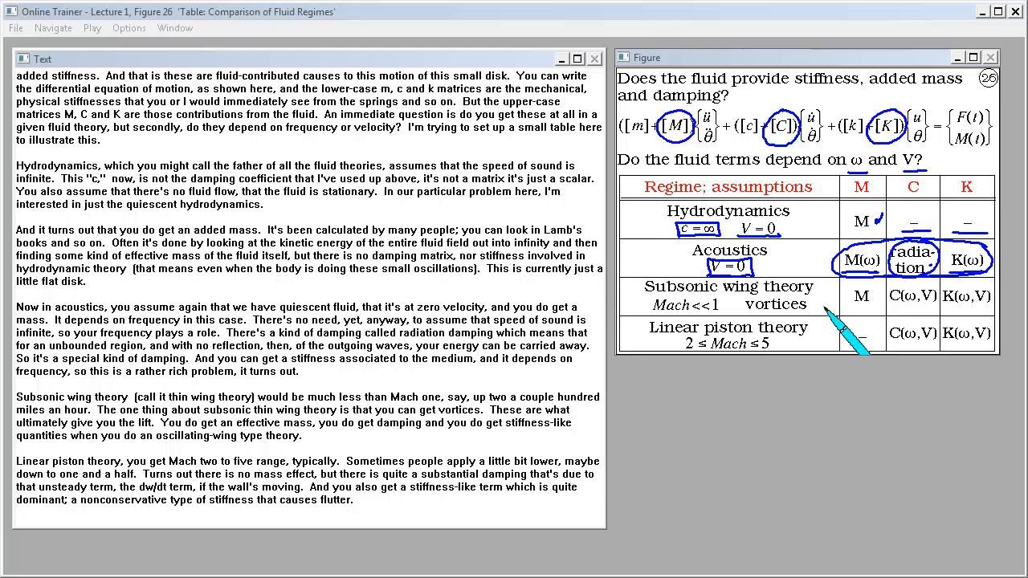
{"action": "mouse_move", "coordinate": [722, 308]}
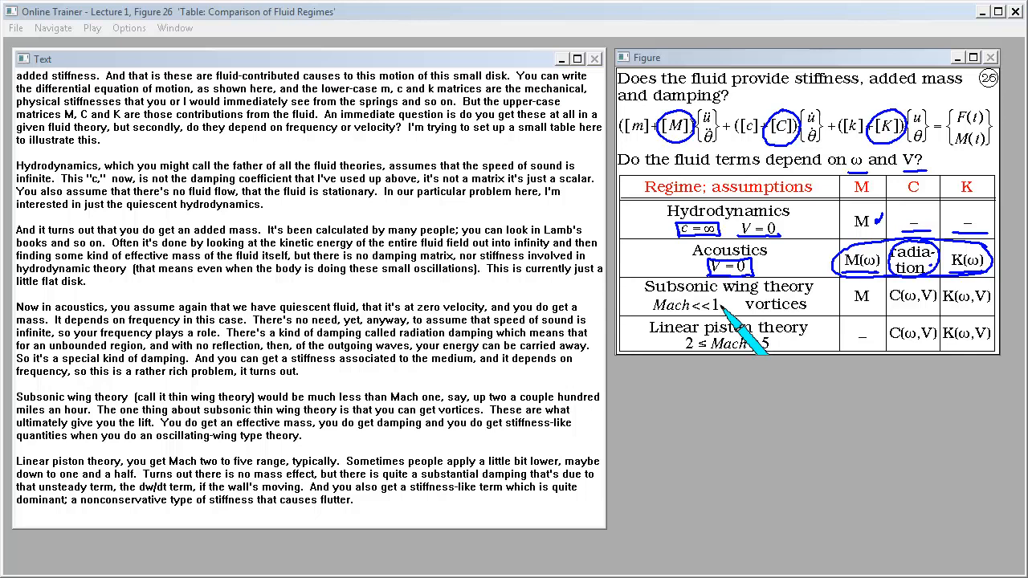
{"action": "mouse_move", "coordinate": [827, 341]}
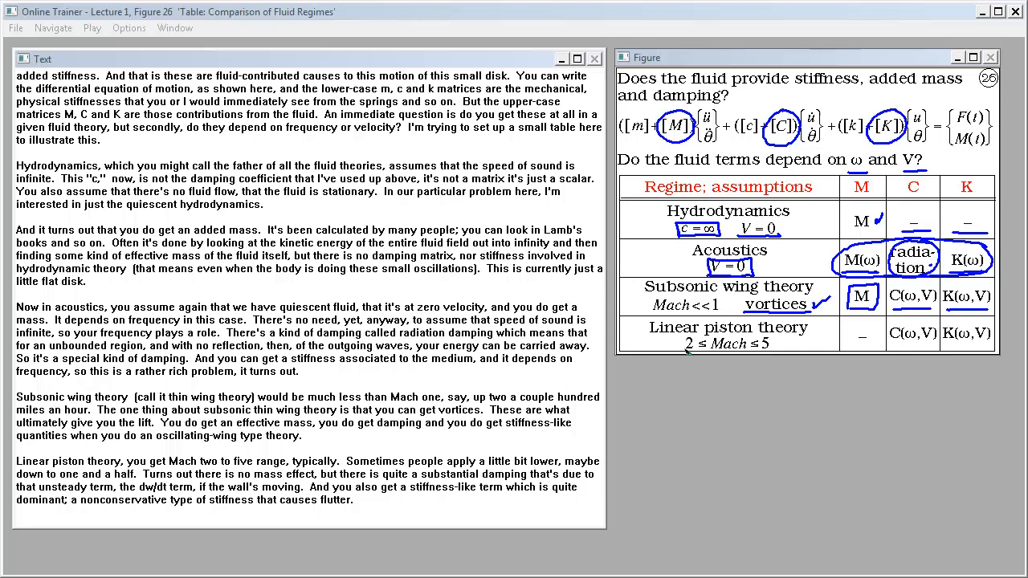
Step: Mark the subsonic wing theory row, then close the lecturer video at Figure 27, 'Acoustics vs. Hydrodynamics'
{"action": "left_click_drag", "start_coordinate": [848, 333], "coordinate": [880, 332]}
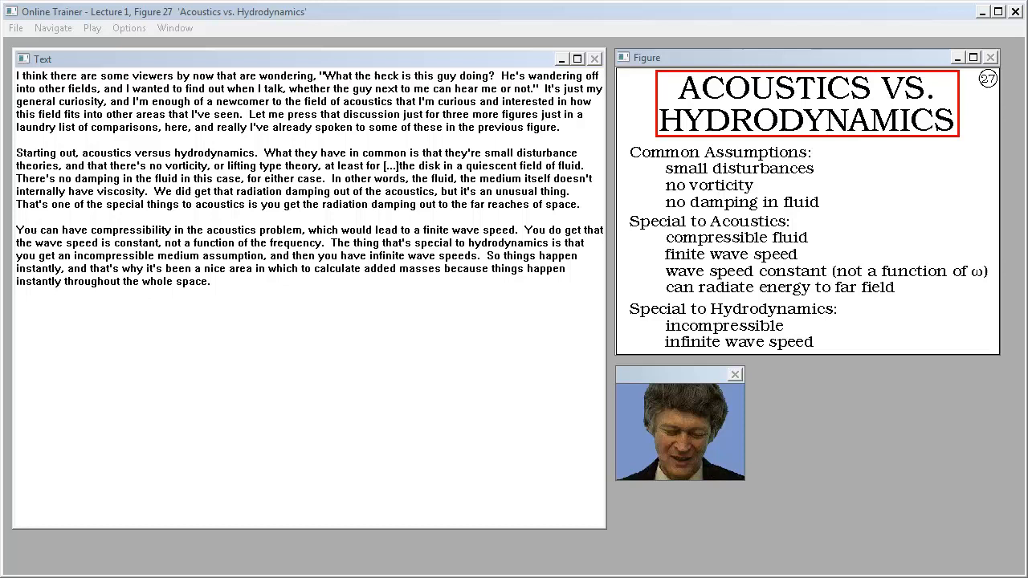
{"action": "left_click", "coordinate": [736, 374]}
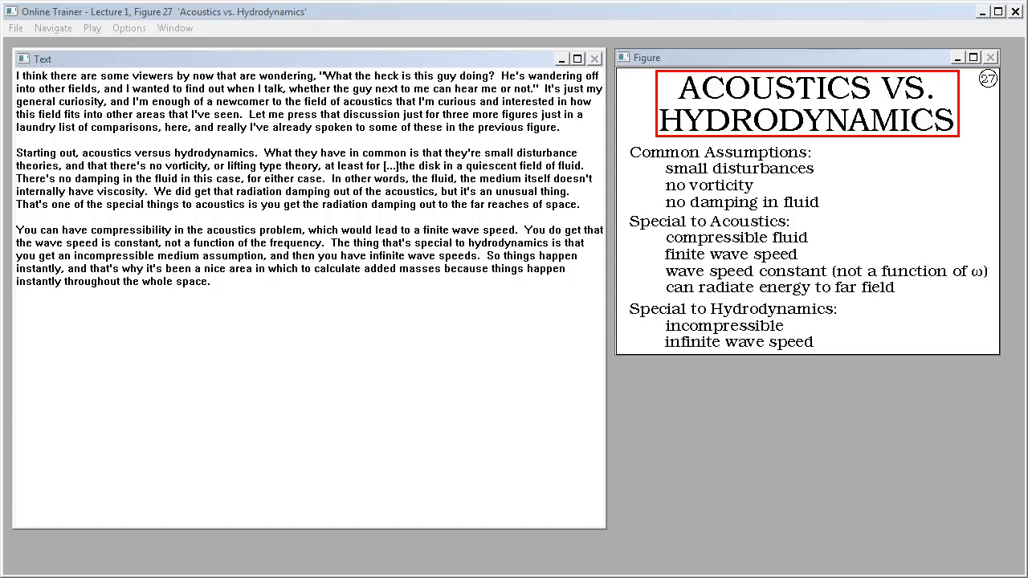